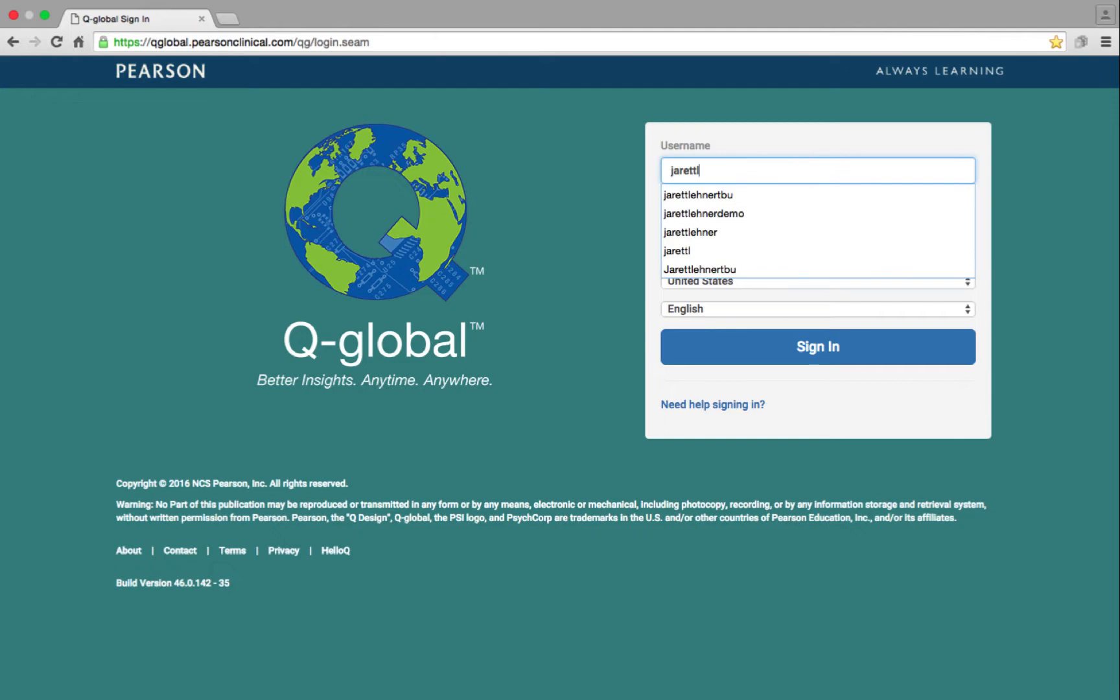
Sign in to Q-global and show the More Actions list on the Examinee tab
click(817, 346)
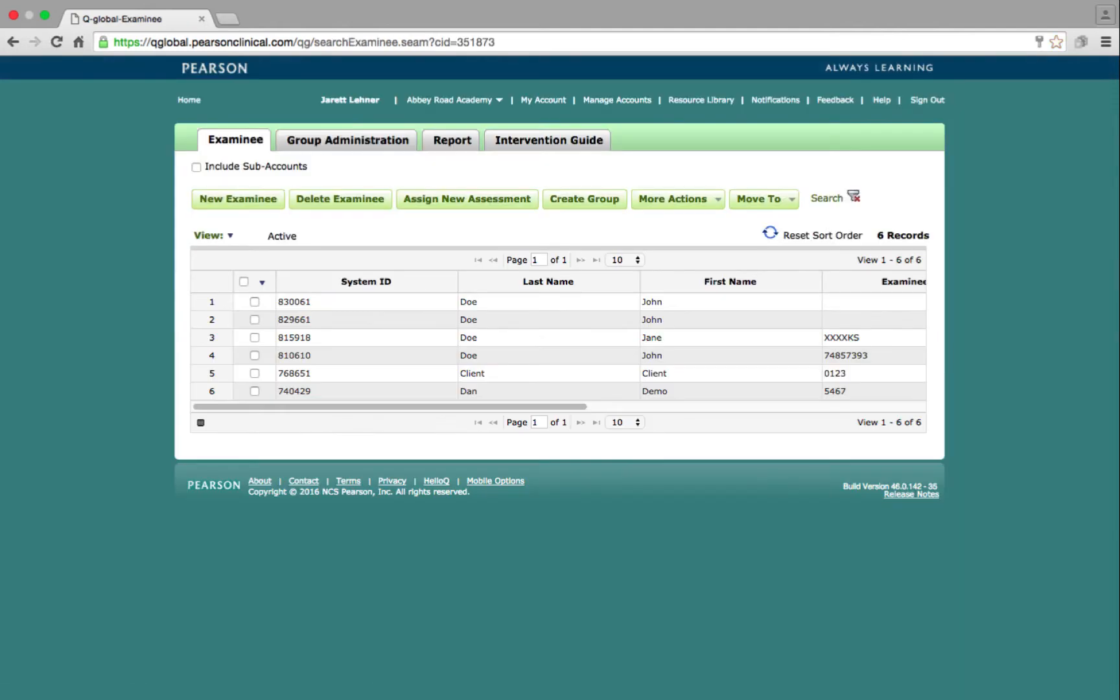
click(672, 198)
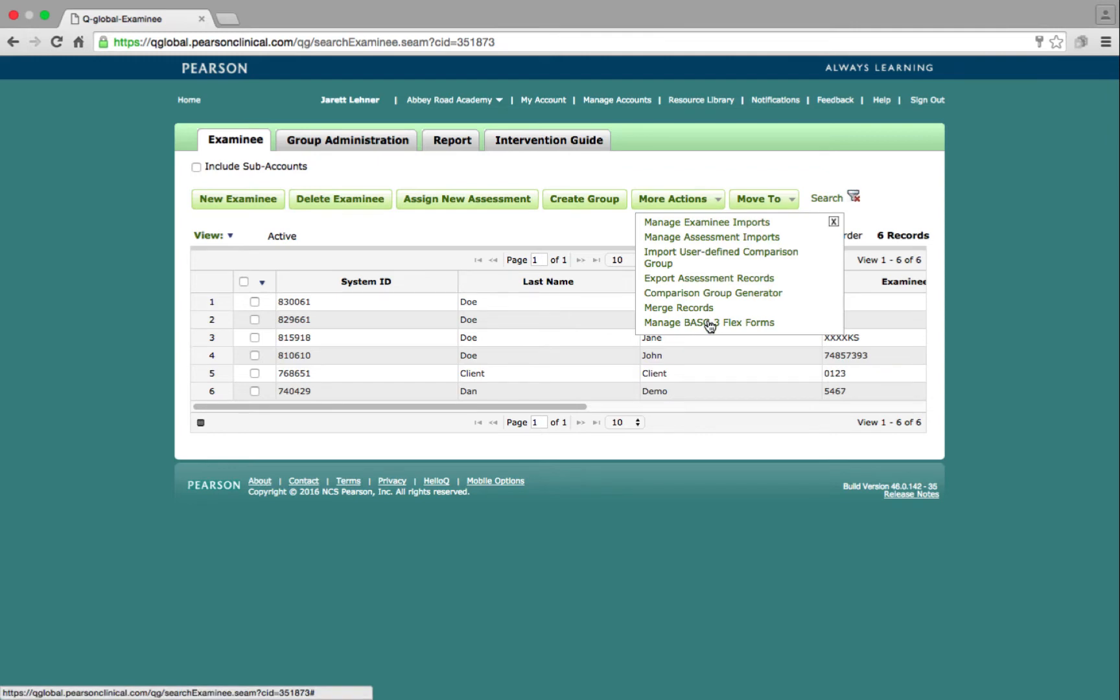
Open Manage BASC-3 Flex Forms and copy the 'Self-report, Adolescent, Int Prob' form
click(708, 322)
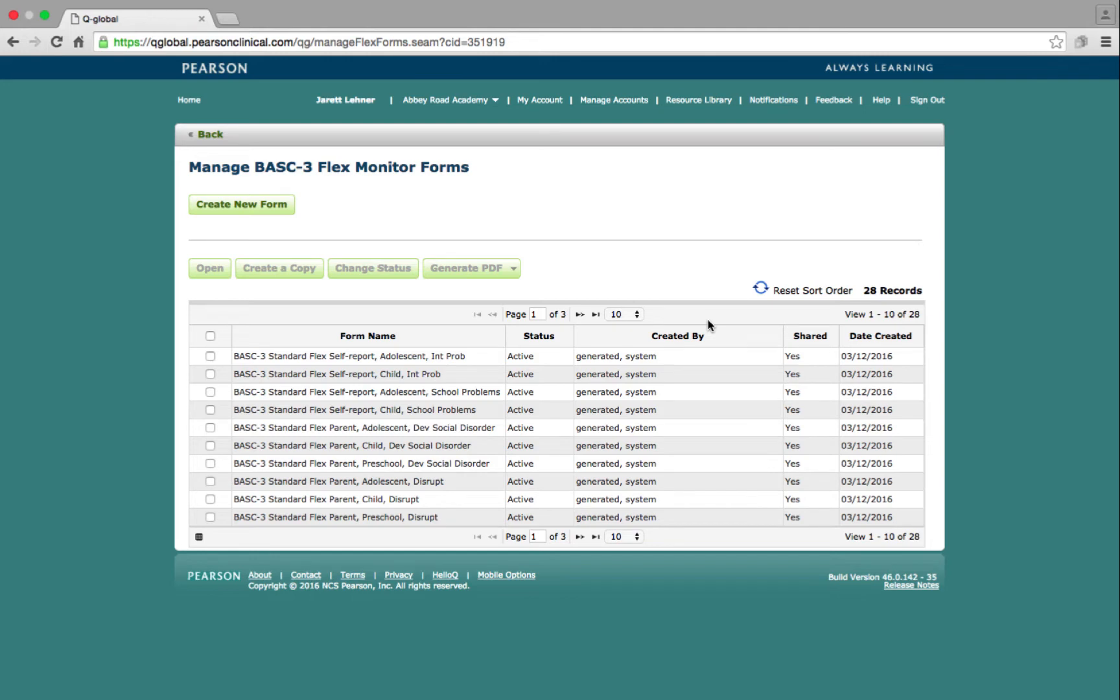
click(210, 355)
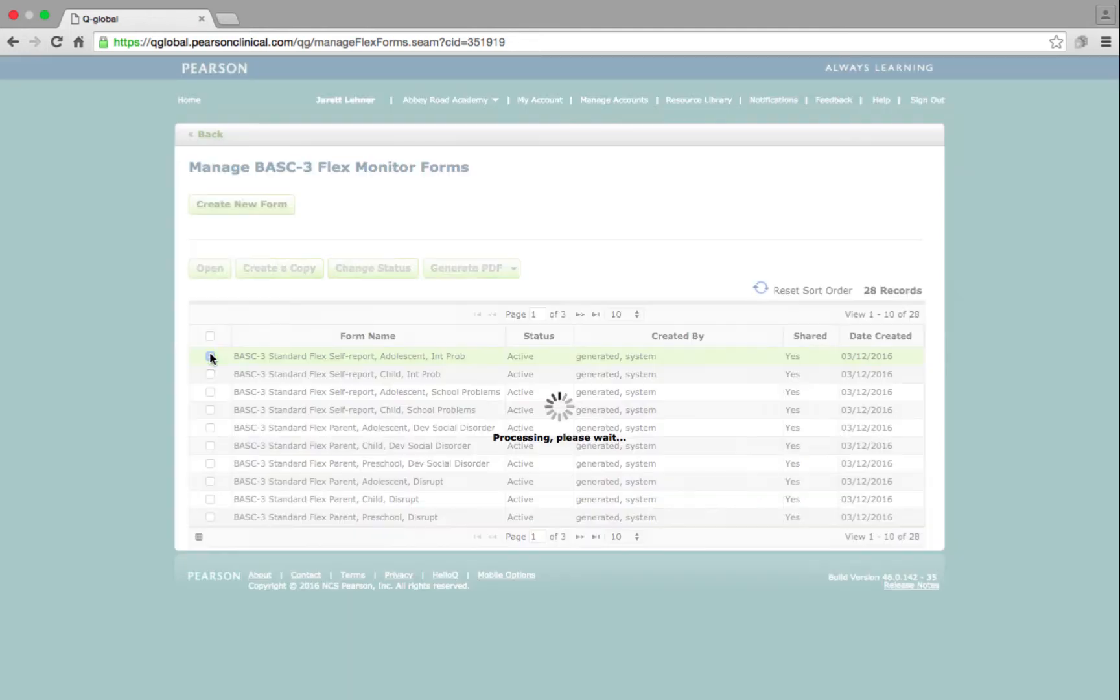
click(210, 356)
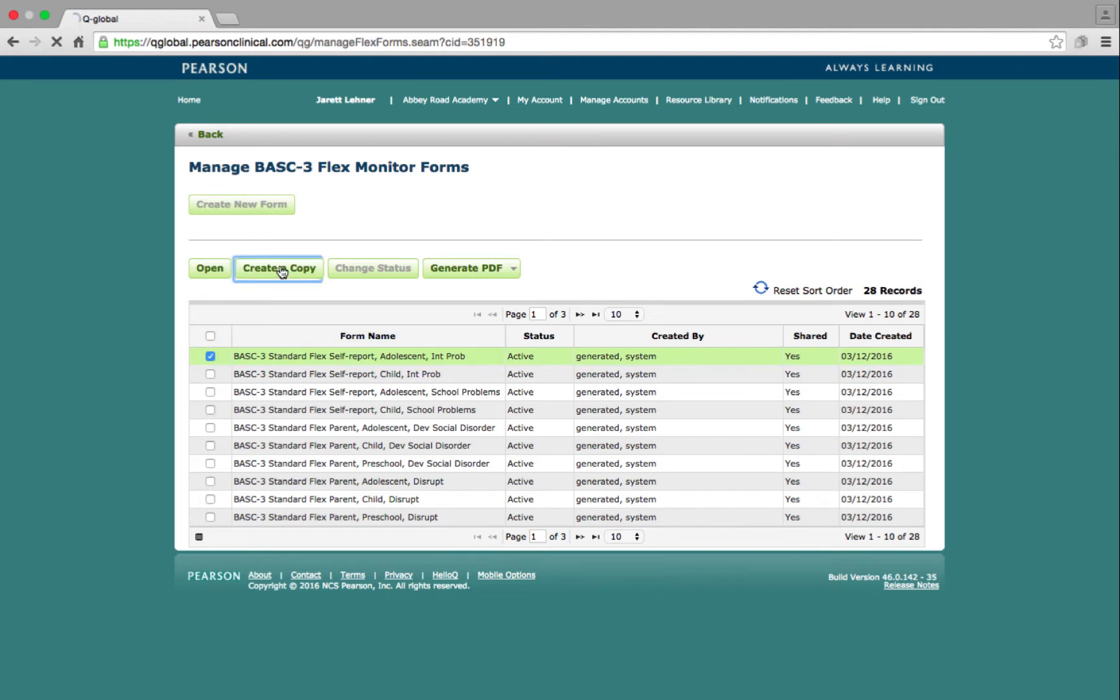
Drag an Anger Control item into the copied form and compute its reliability
click(277, 268)
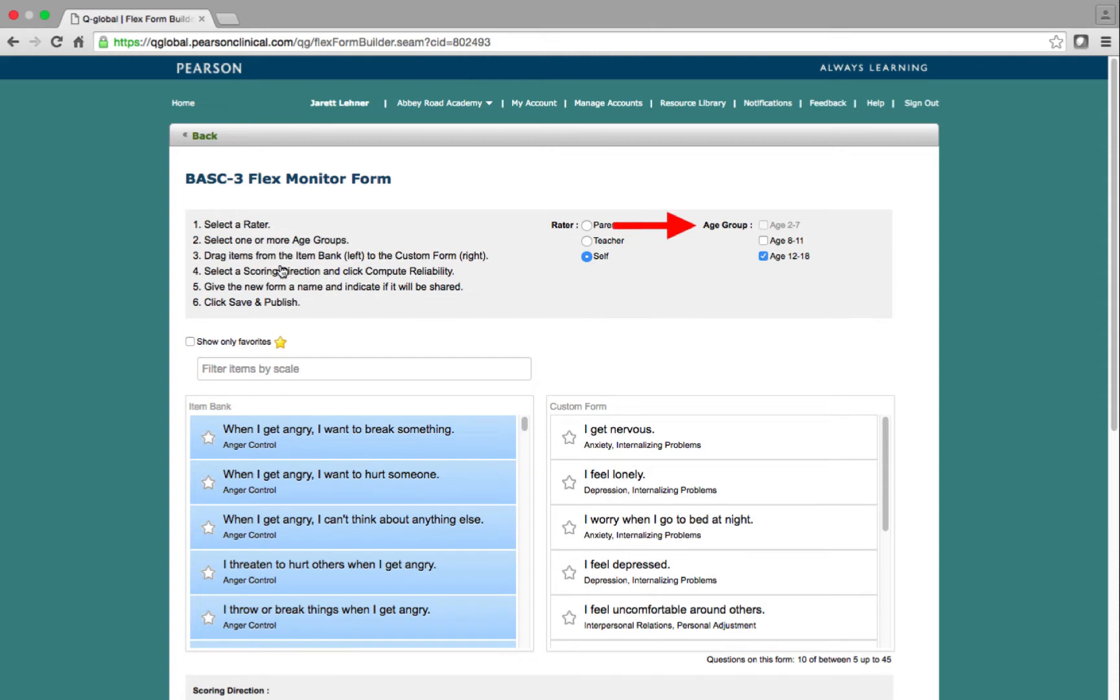
drag(350, 436, 710, 448)
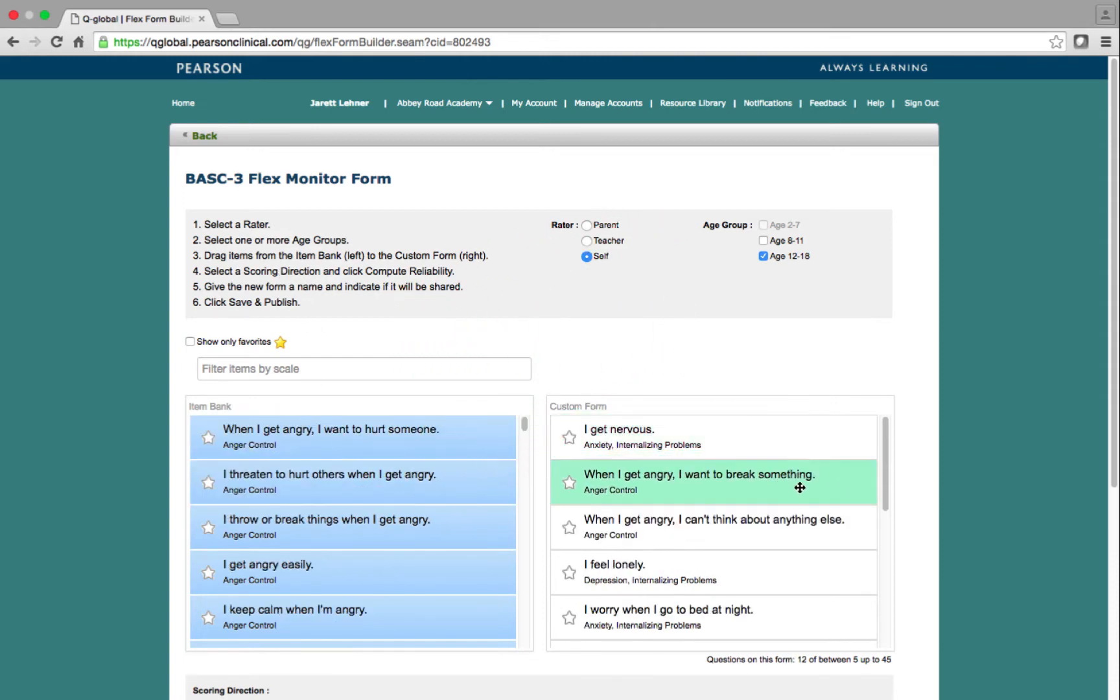
scroll(down, 3)
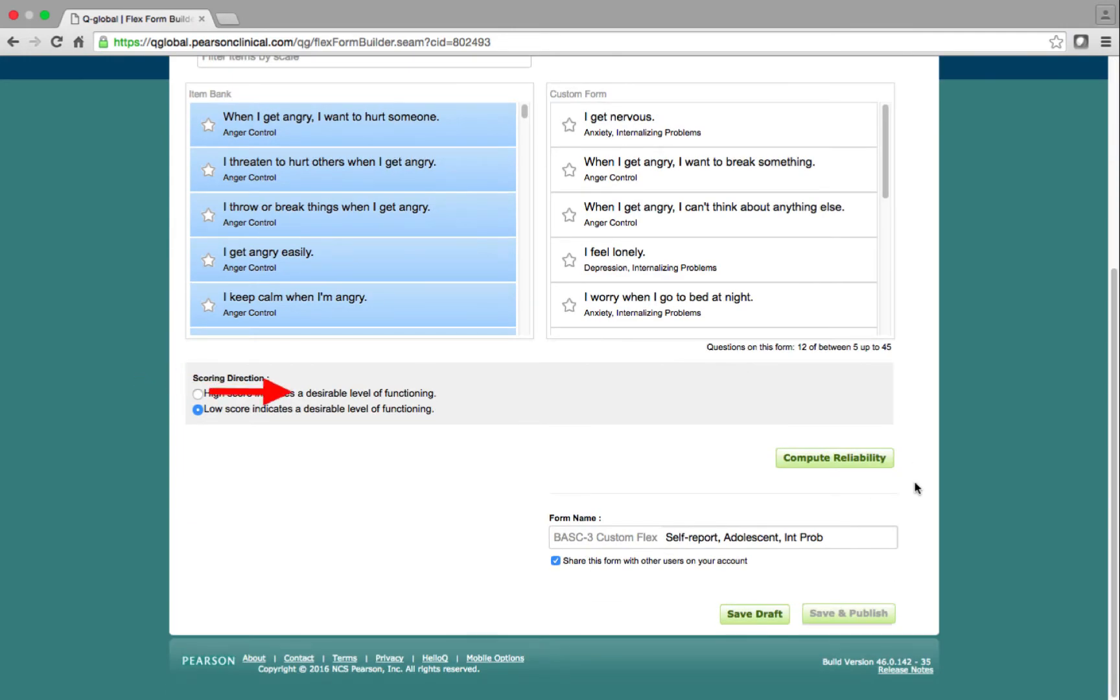
click(833, 458)
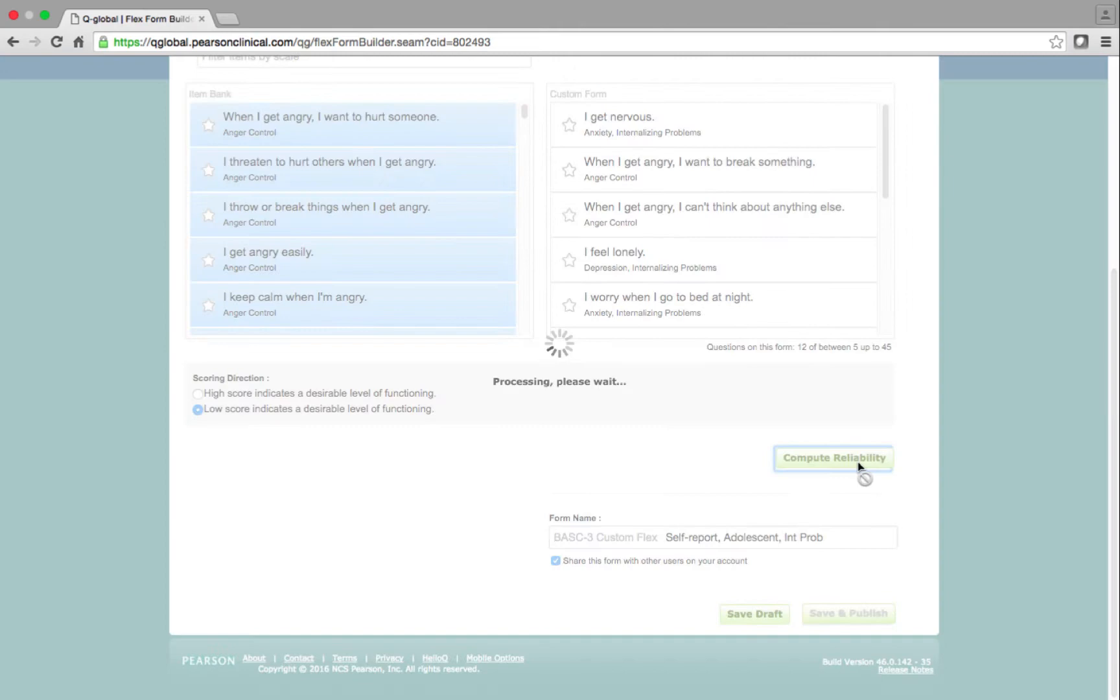
click(833, 457)
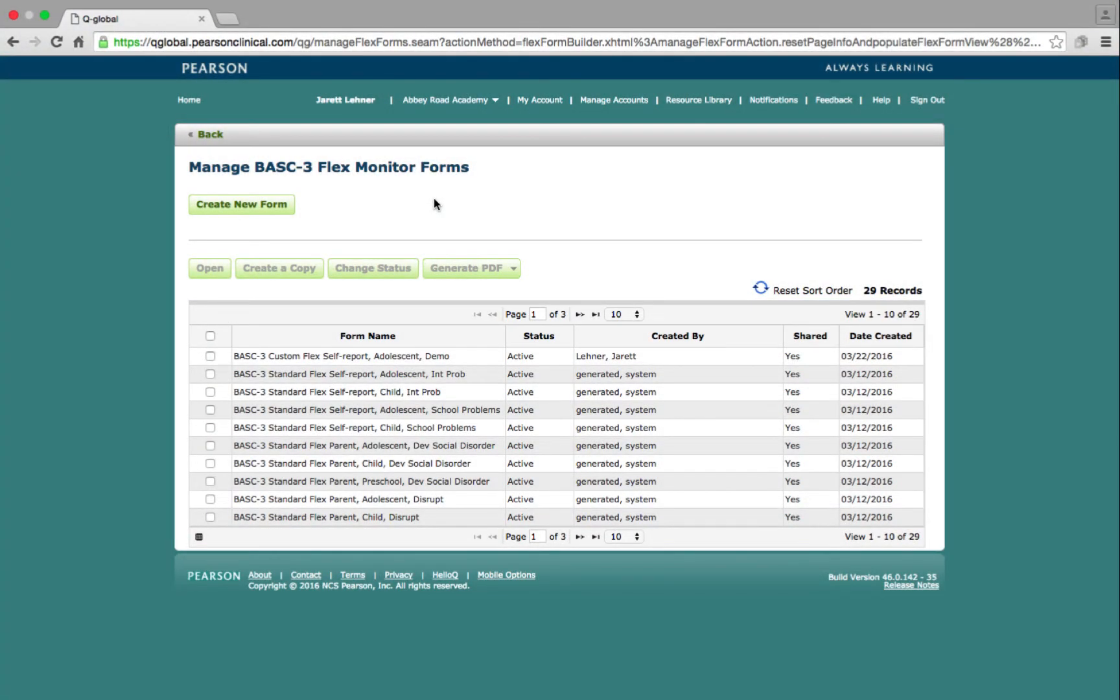
Start a new flex form with Teacher as rater and ages 6-11
click(241, 204)
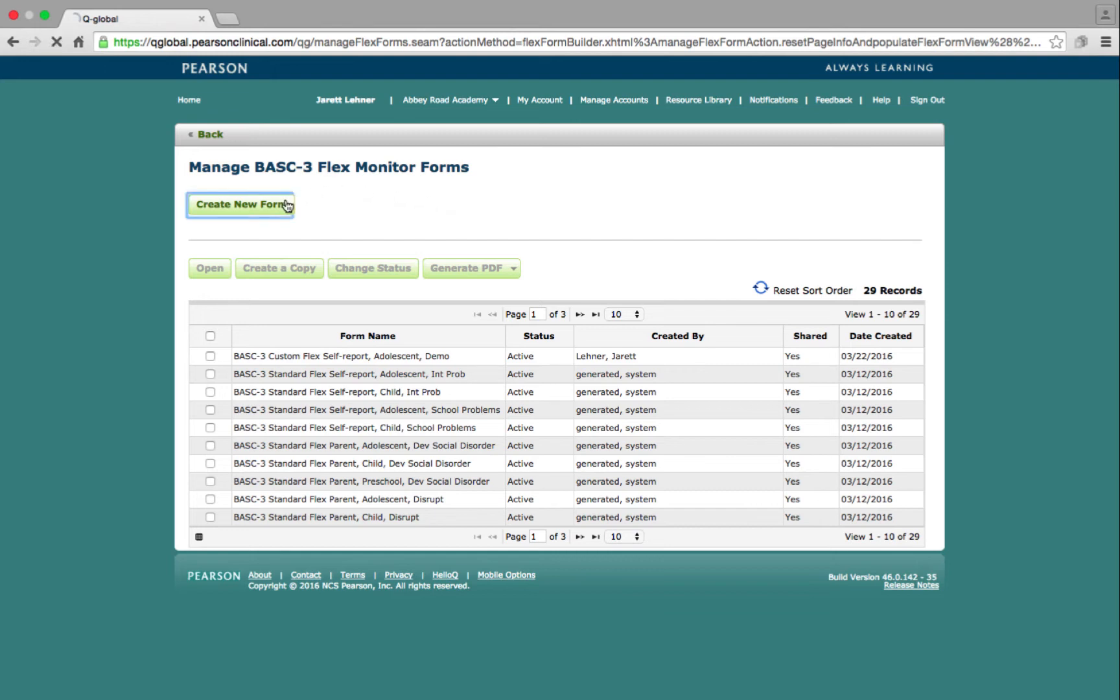
click(240, 204)
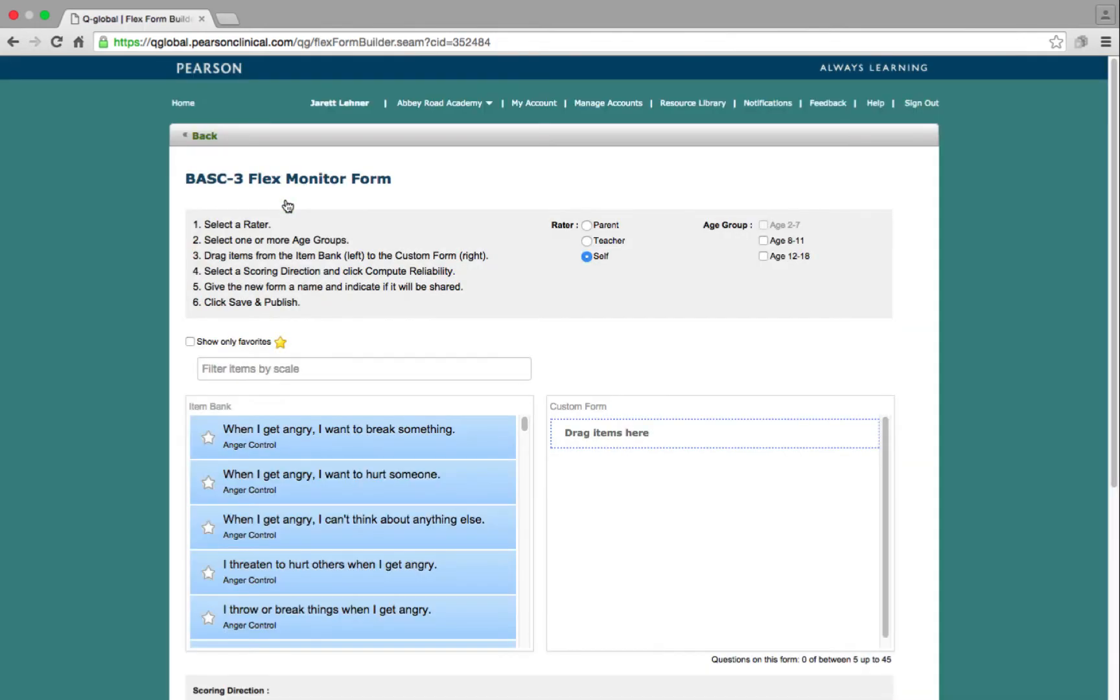
mouse_move(412, 219)
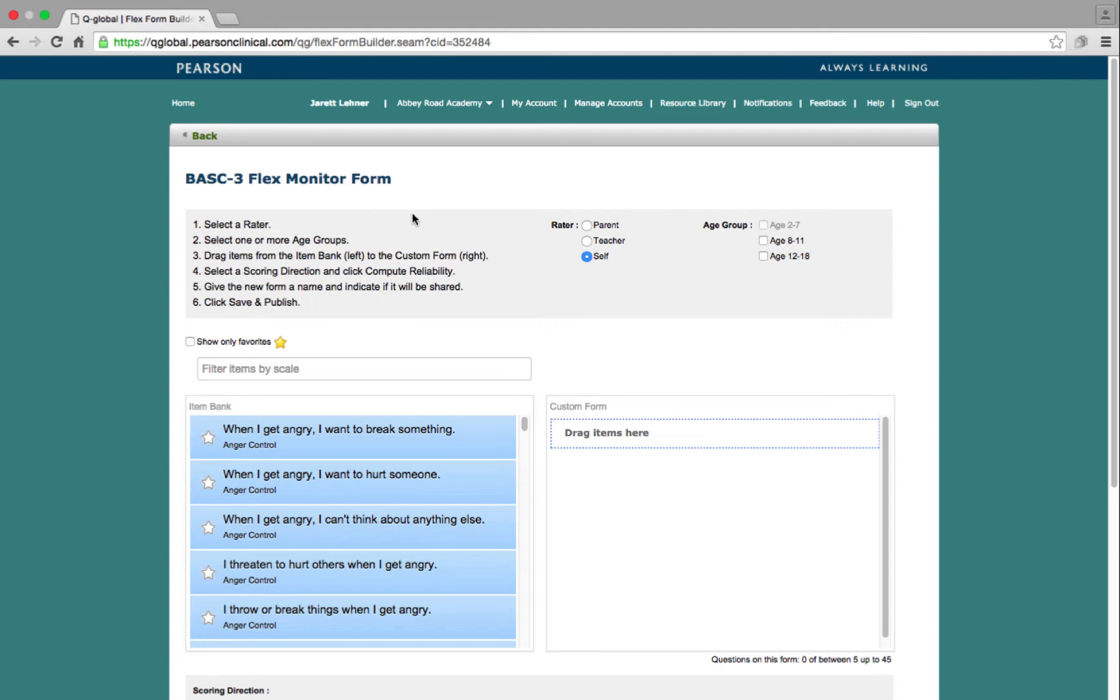
click(587, 241)
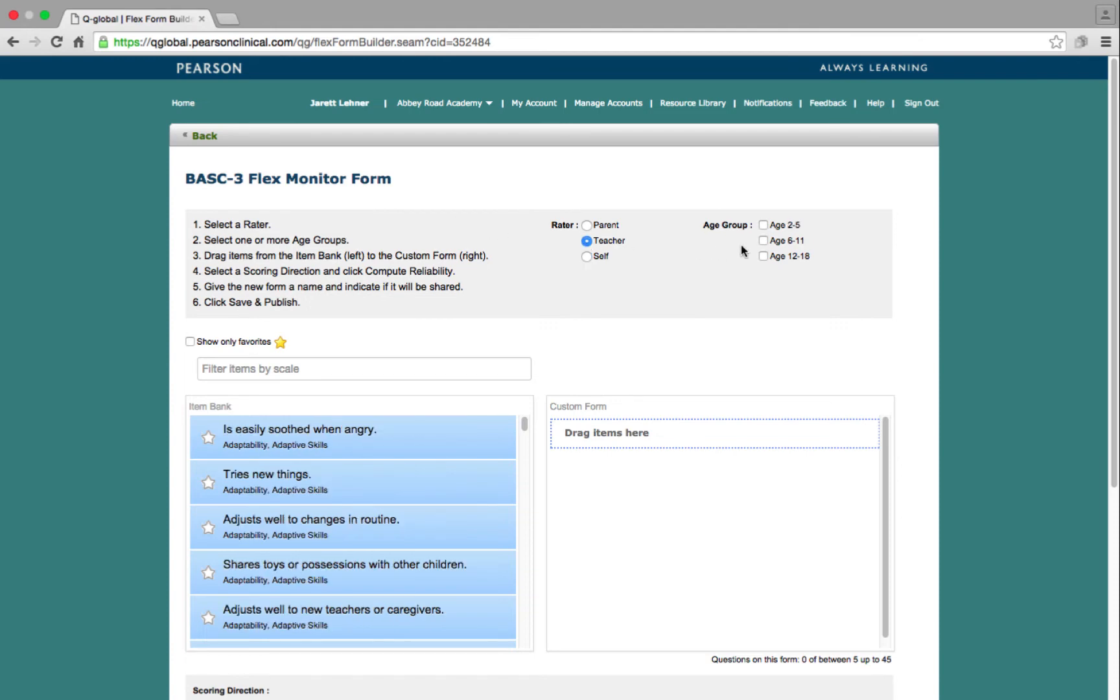
click(762, 241)
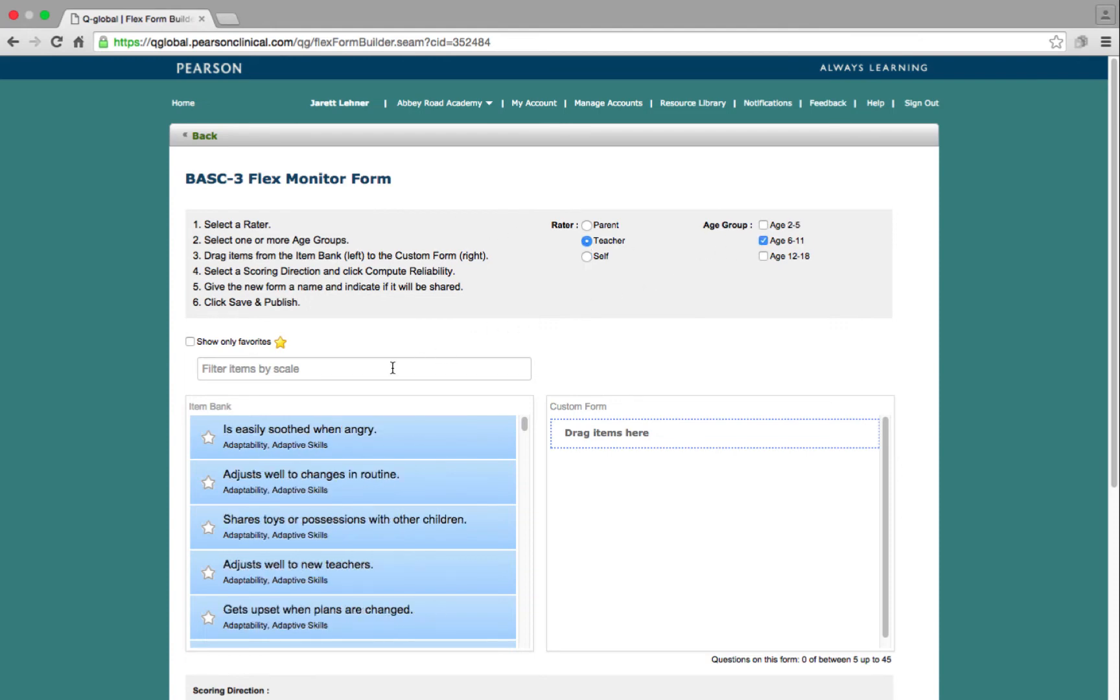
Search the Item Bank for 'Hyperactivity' and 'attention' items to add
text(Hyperactivity)
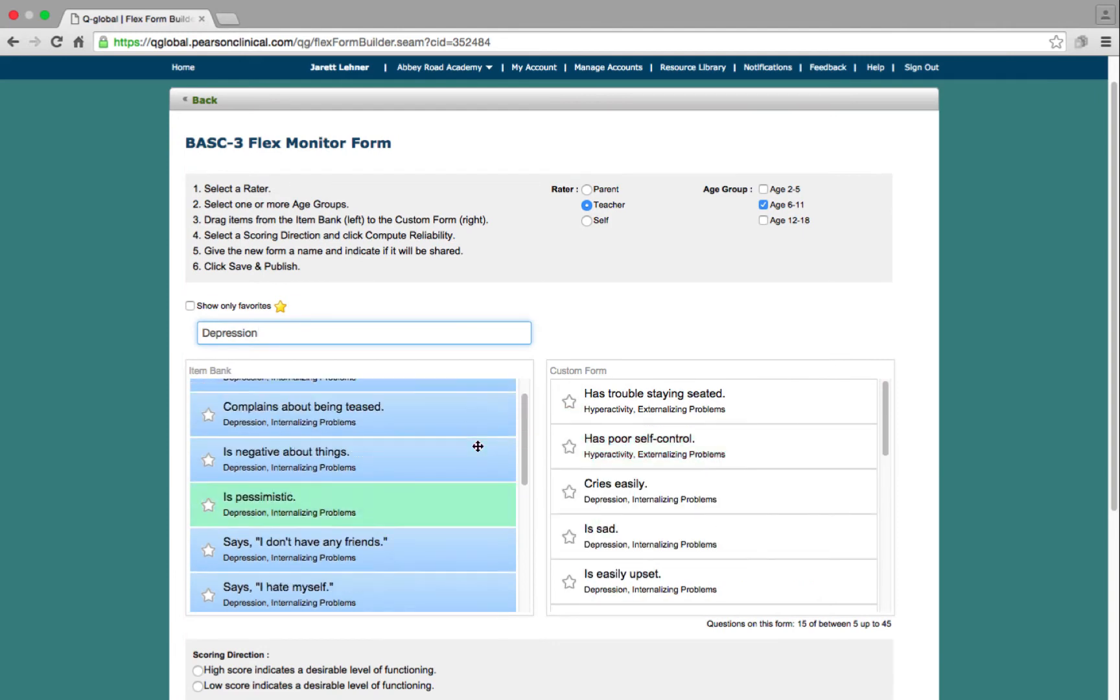
text(attention)
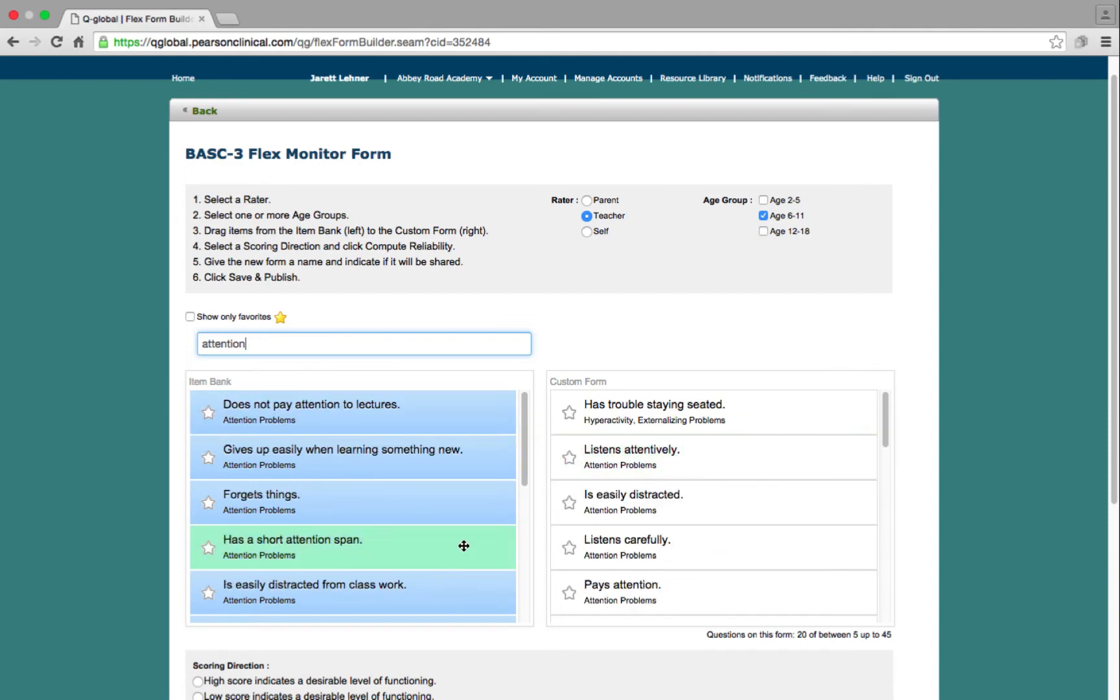
scroll(down, 3)
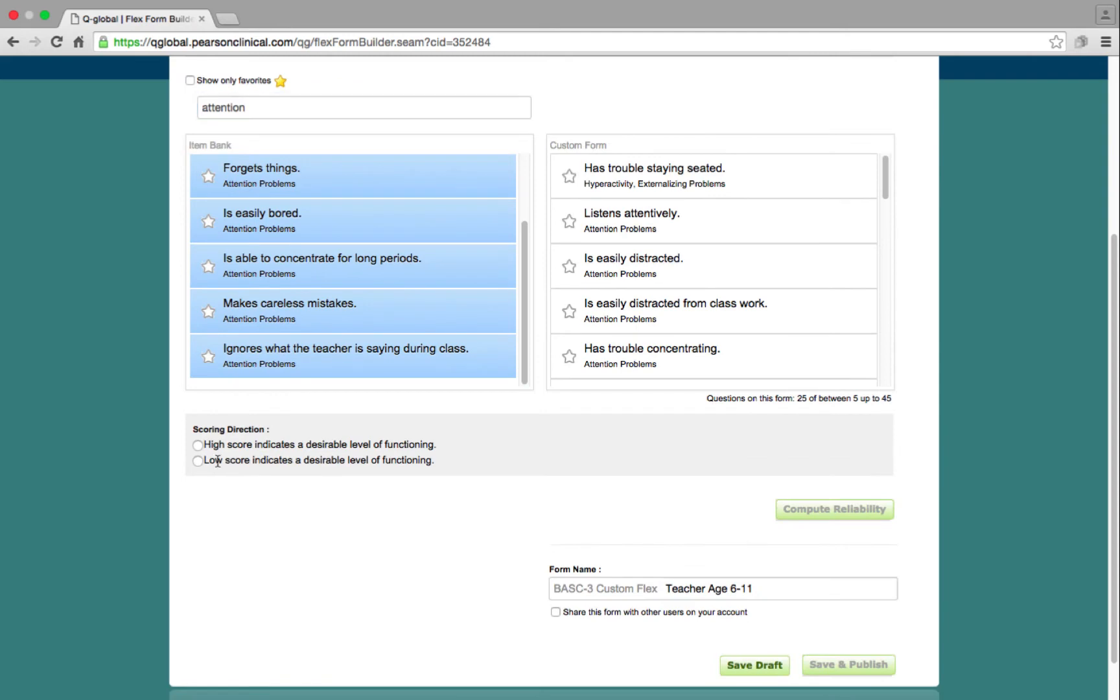
Mark low scores desirable, compute reliability, name it Hyperactivity/Depression/Attention, share and publish
click(198, 461)
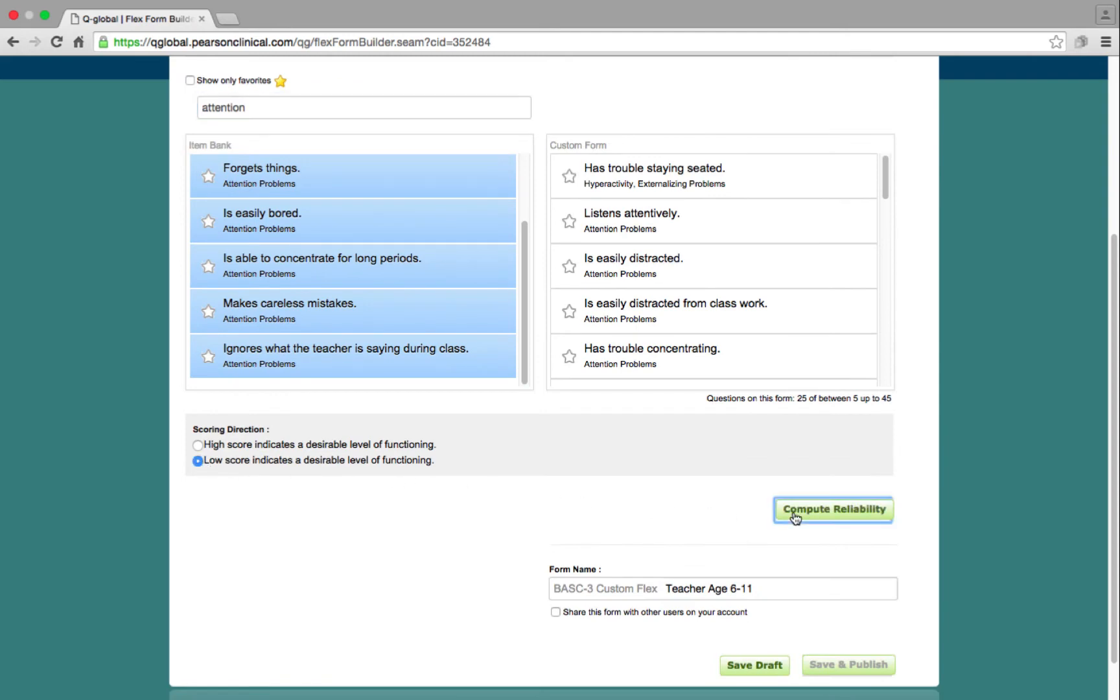
click(833, 509)
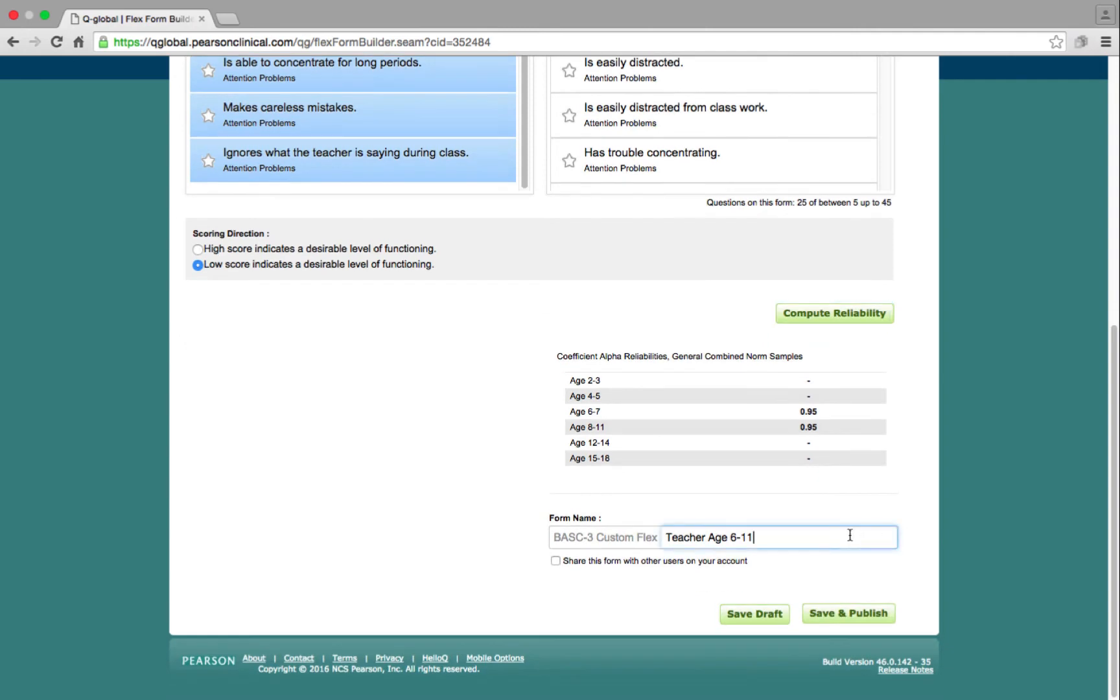
text(Hyperactivity/Depressi)
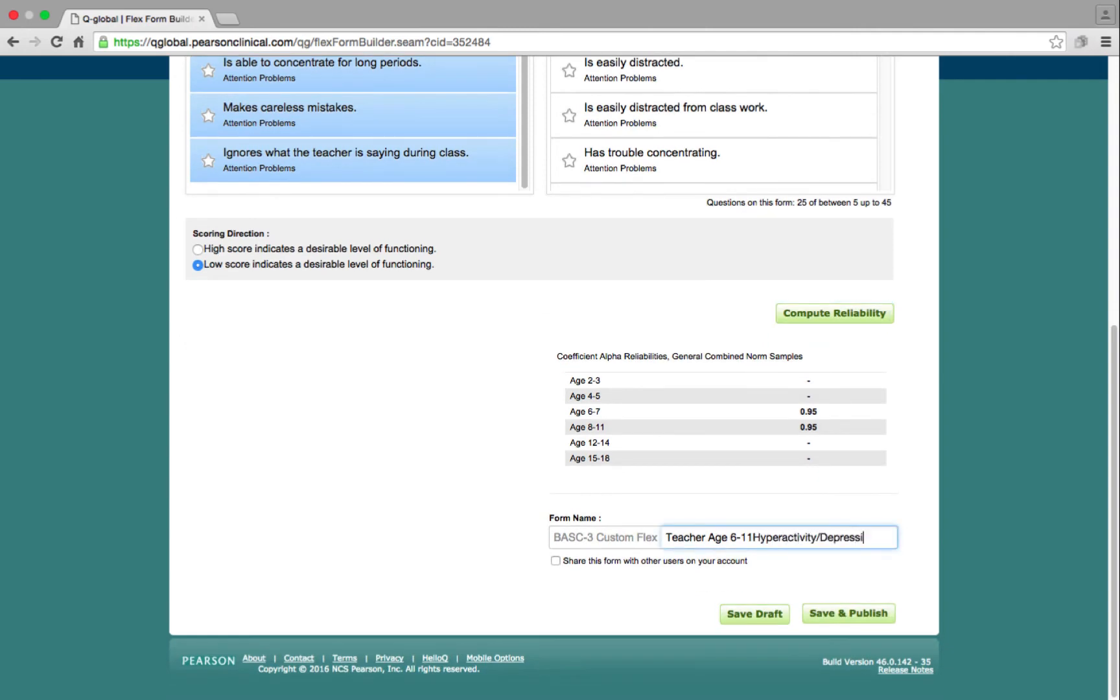
text(on/Att)
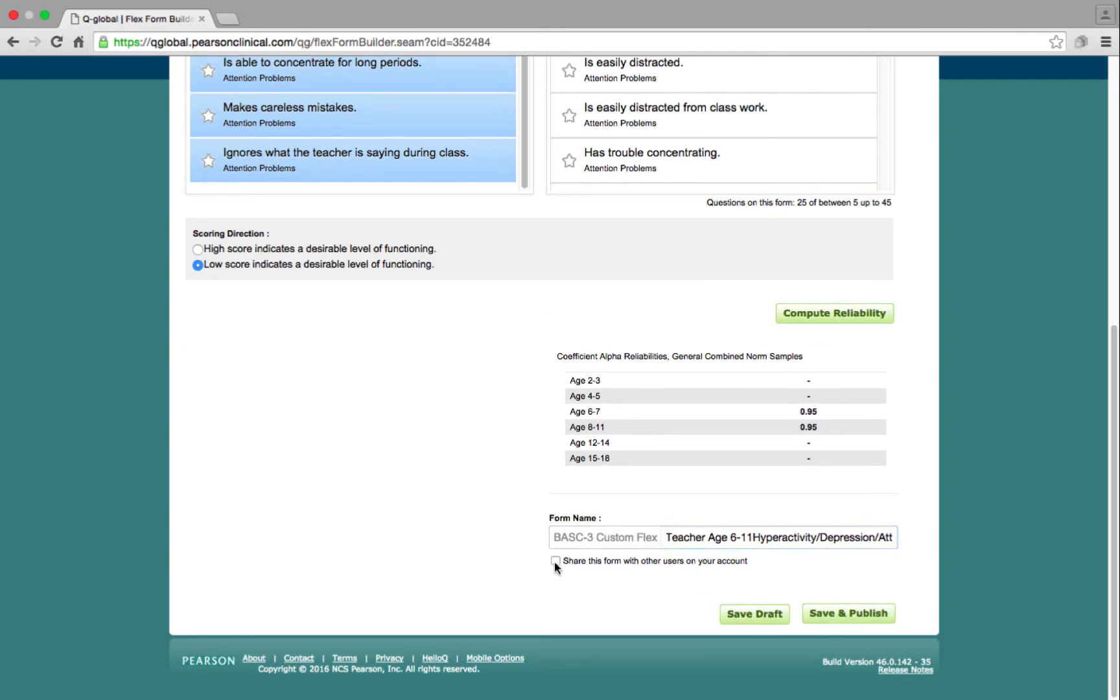
click(847, 613)
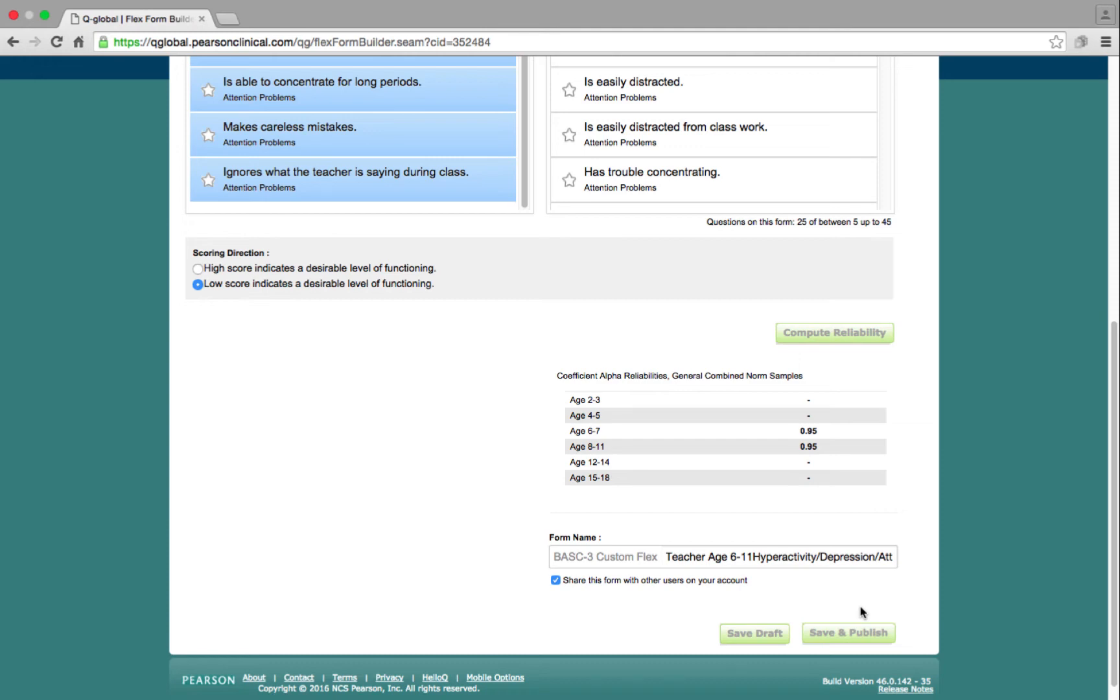
click(848, 633)
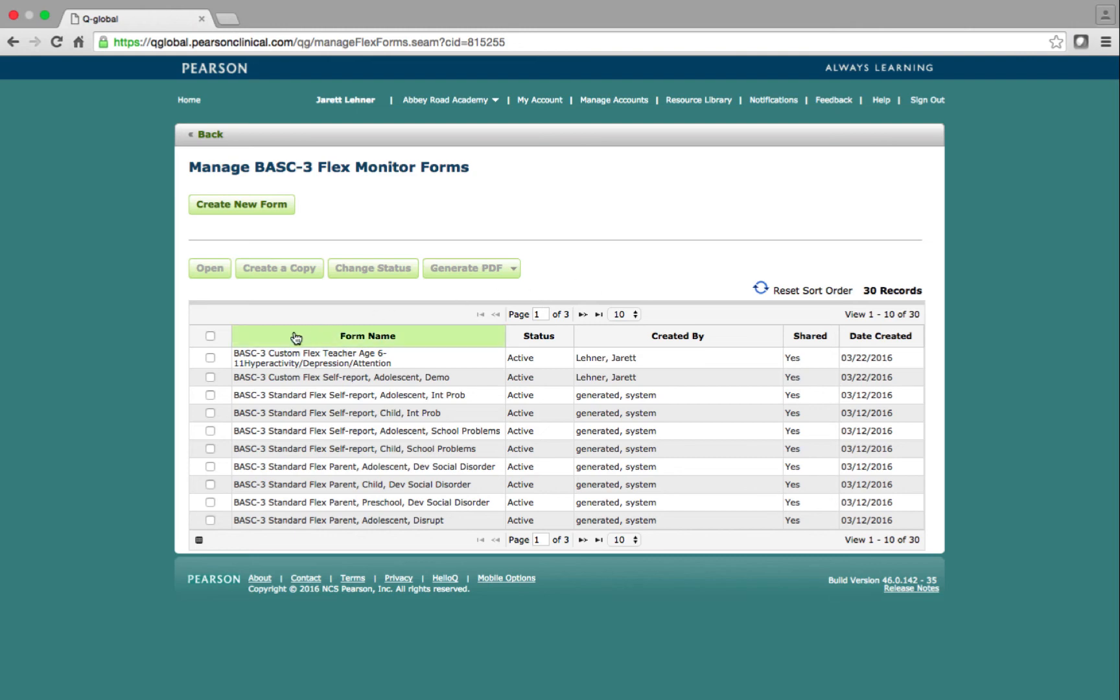
Select the newly published custom teacher form and go back to the examinee list
click(211, 358)
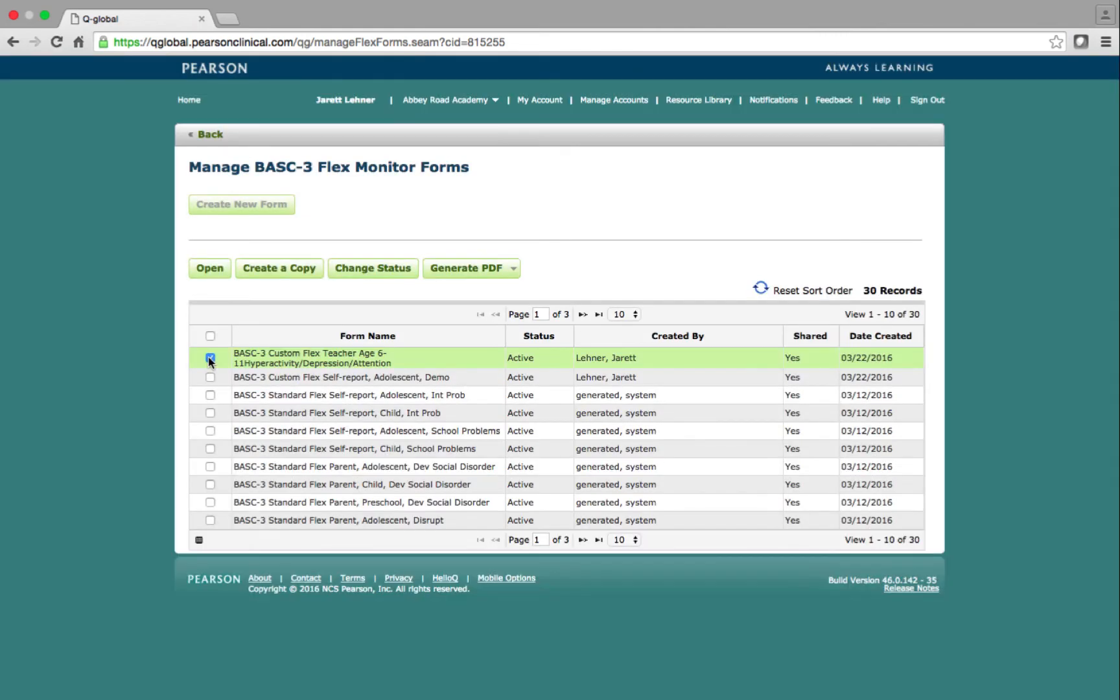
click(466, 268)
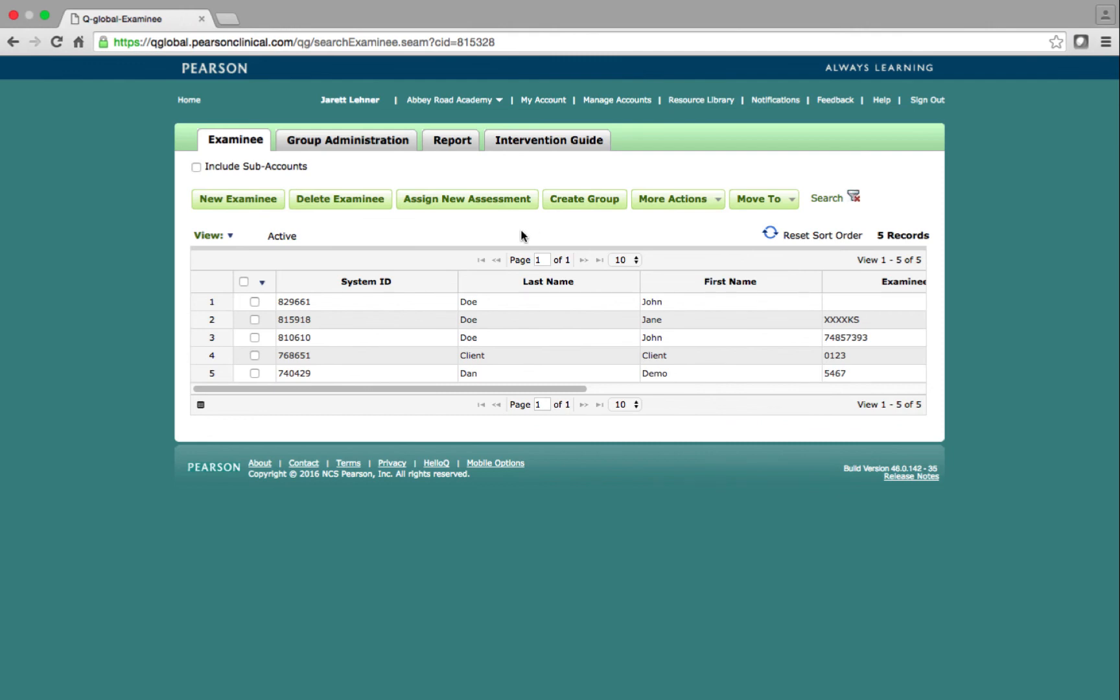
Assign the BASC-3 Flex Monitor - Teacher assessment to the first examinee
click(254, 301)
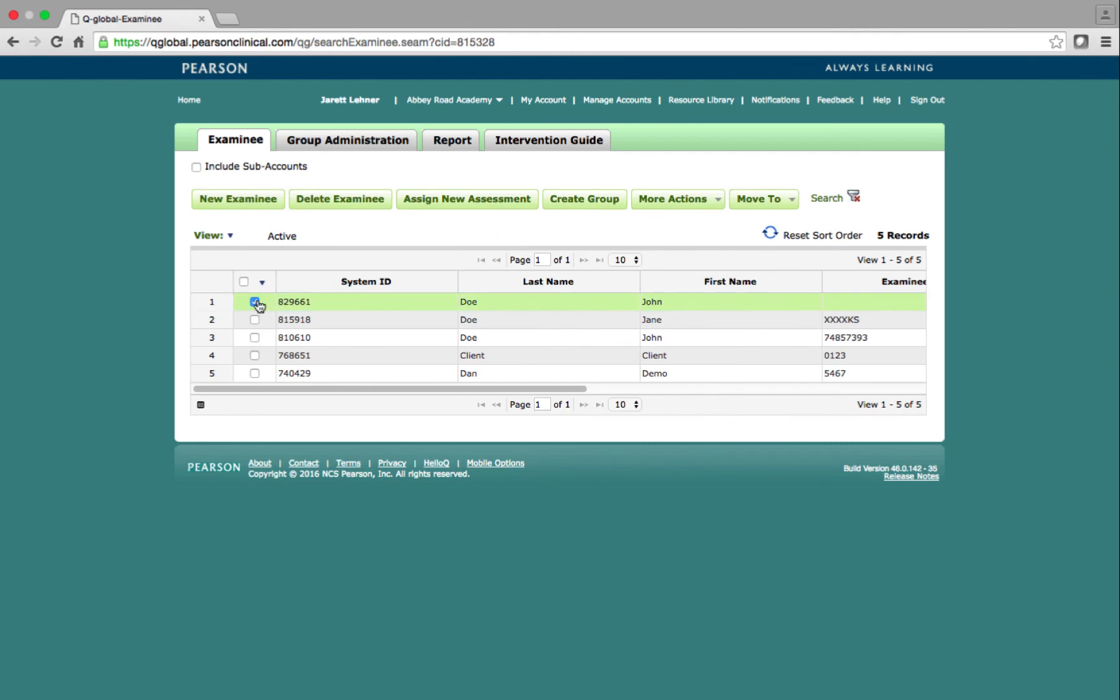
click(466, 198)
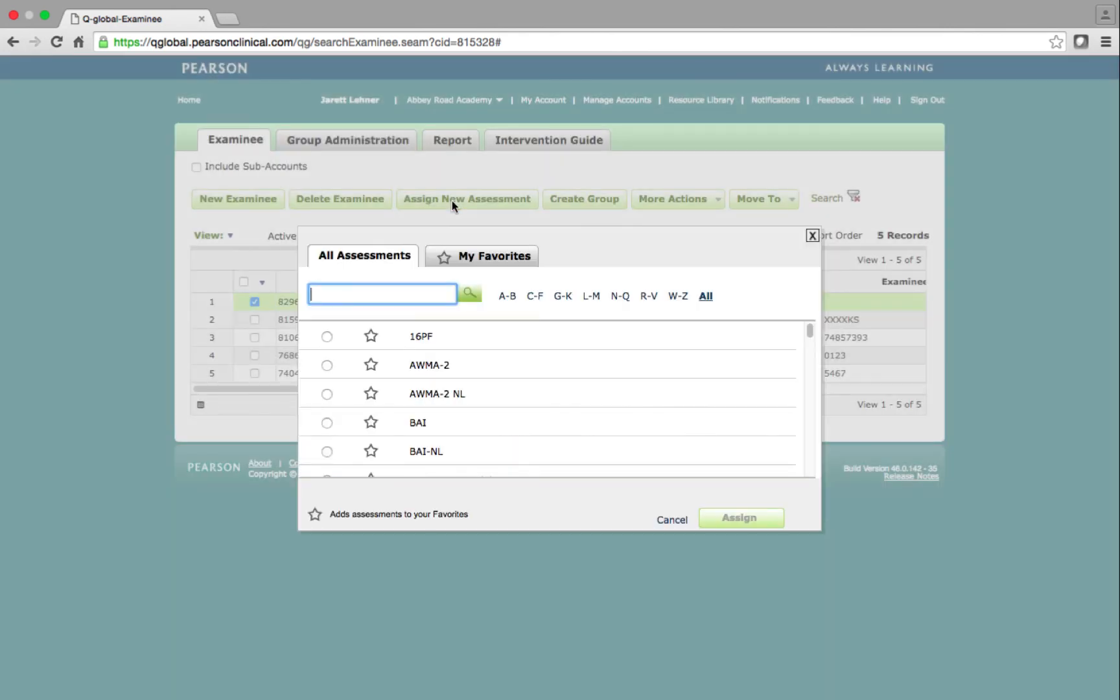
text(BASC-3 Flex M)
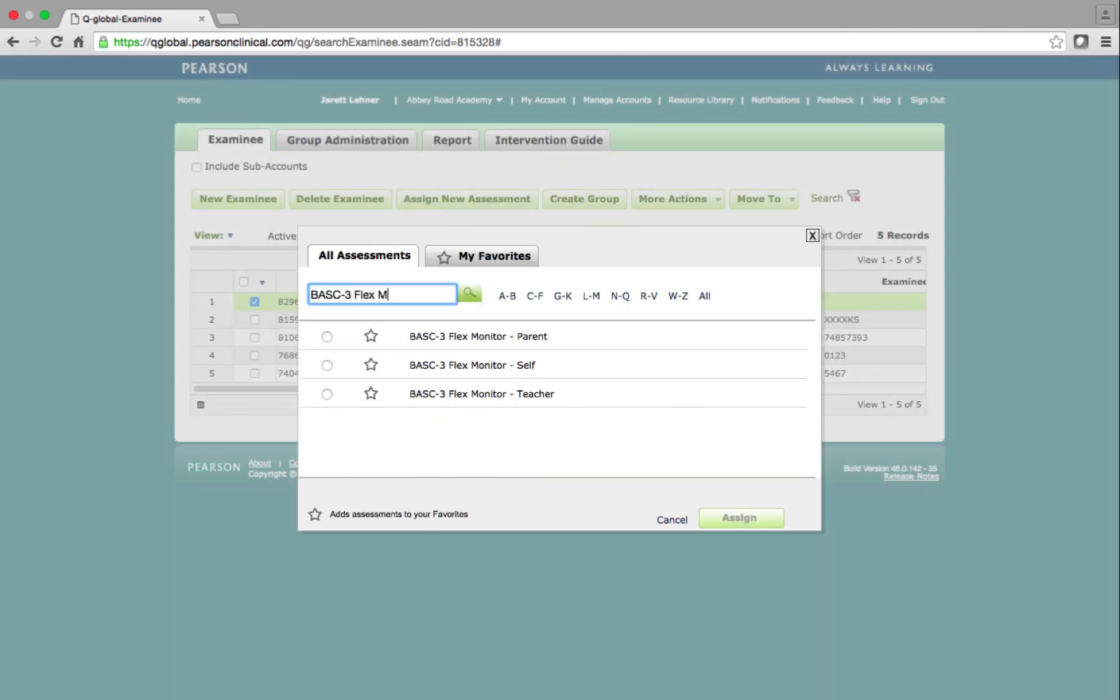
click(327, 394)
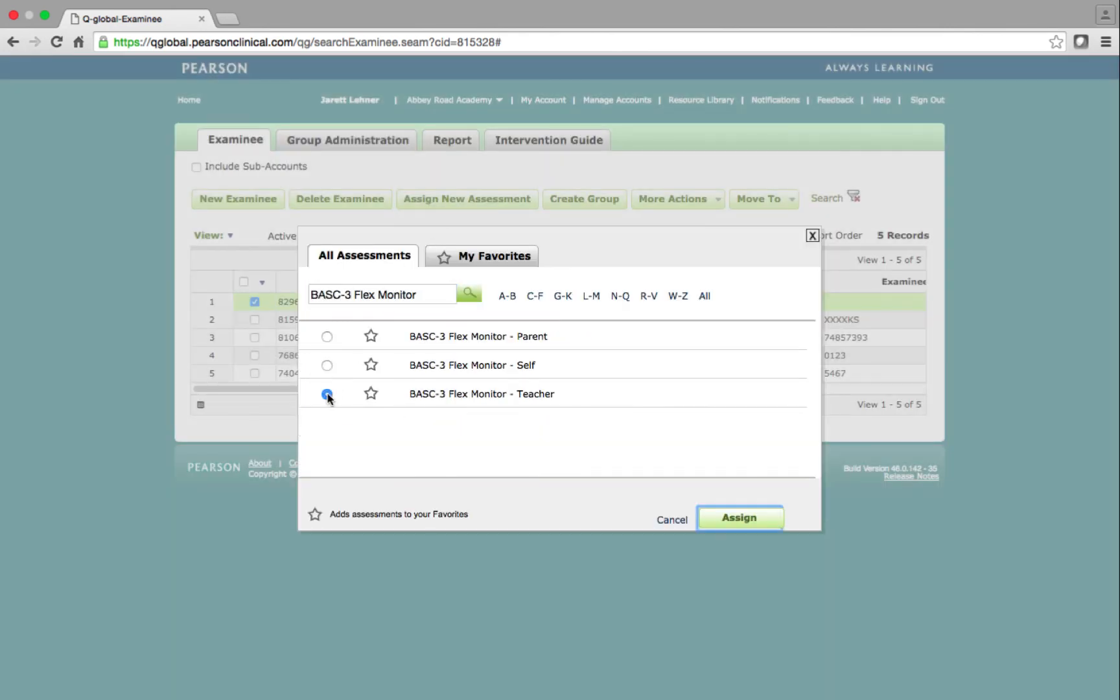
click(740, 517)
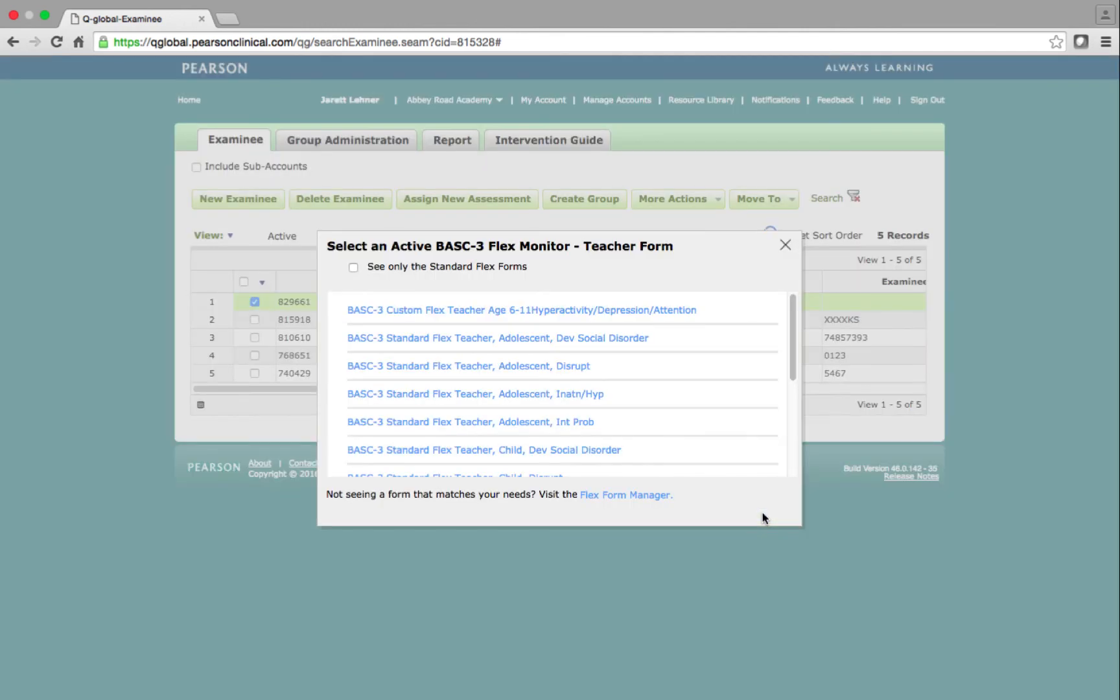
mouse_move(699, 410)
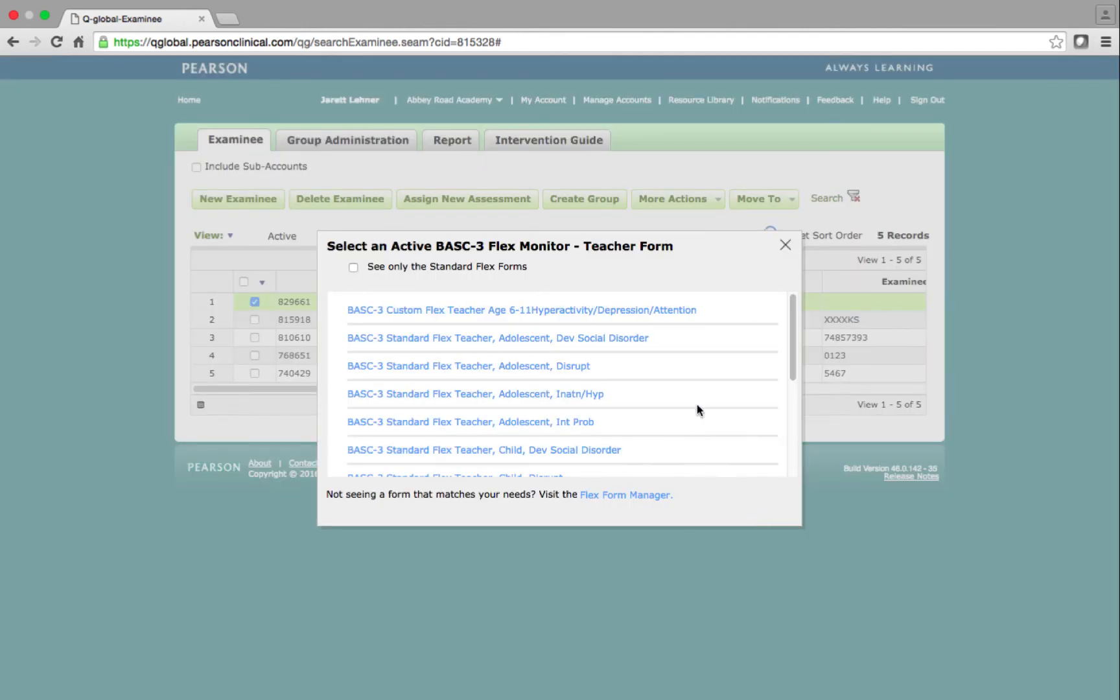
Choose the custom Teacher Age 6-11 form and scroll John Doe's assessment details
click(520, 310)
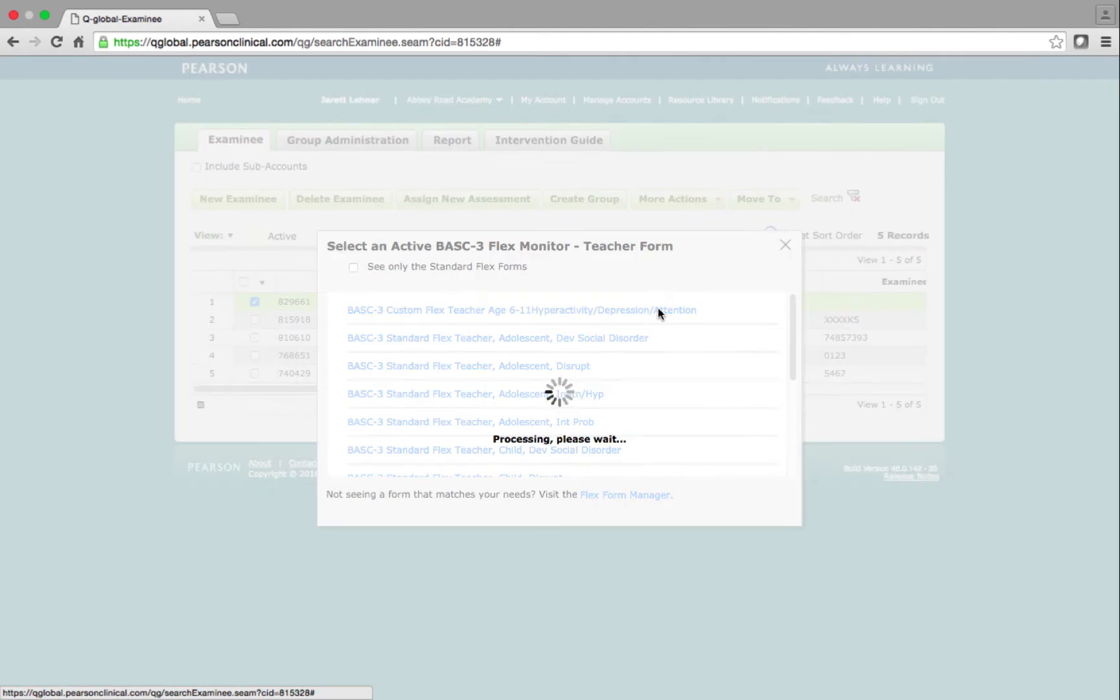
click(520, 309)
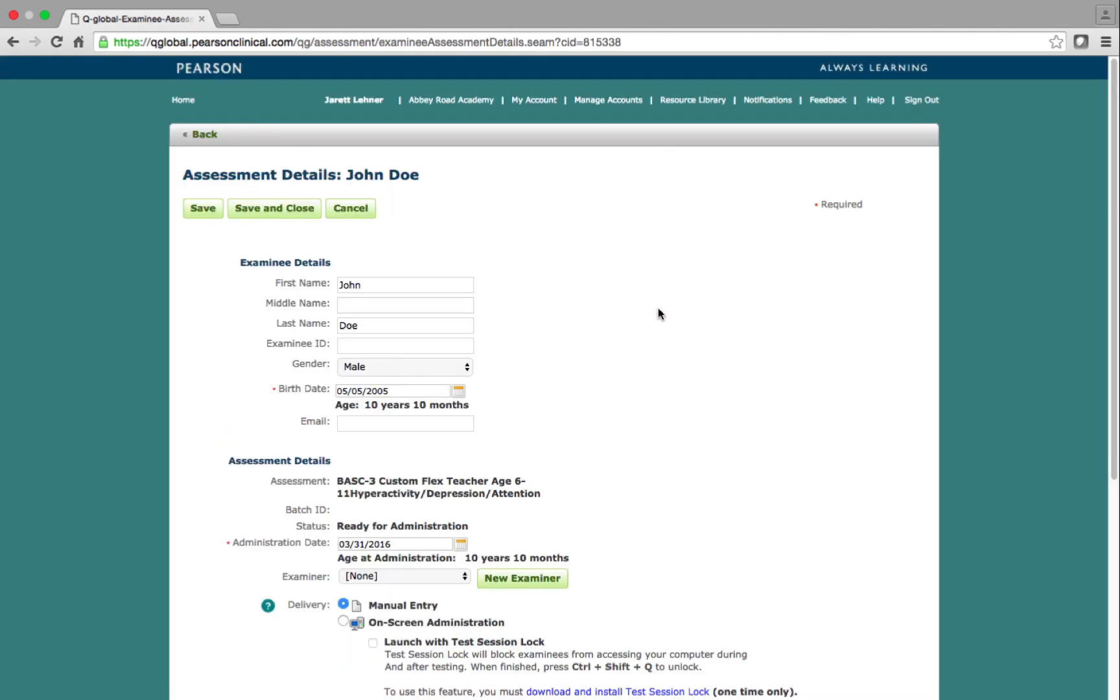
scroll(down, 3)
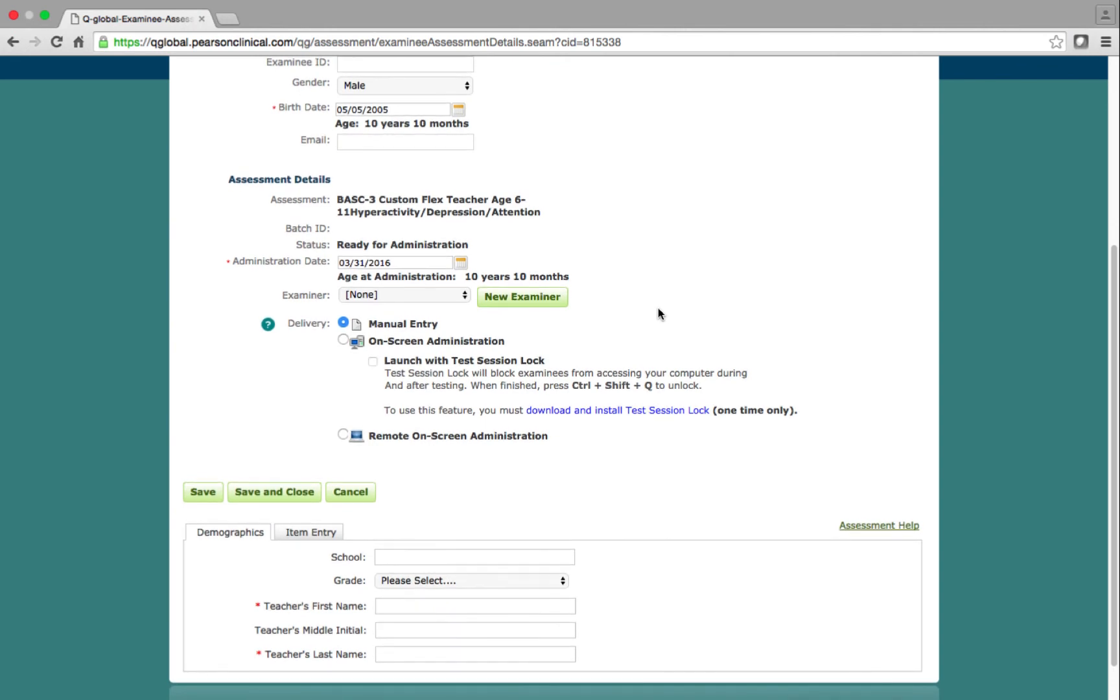